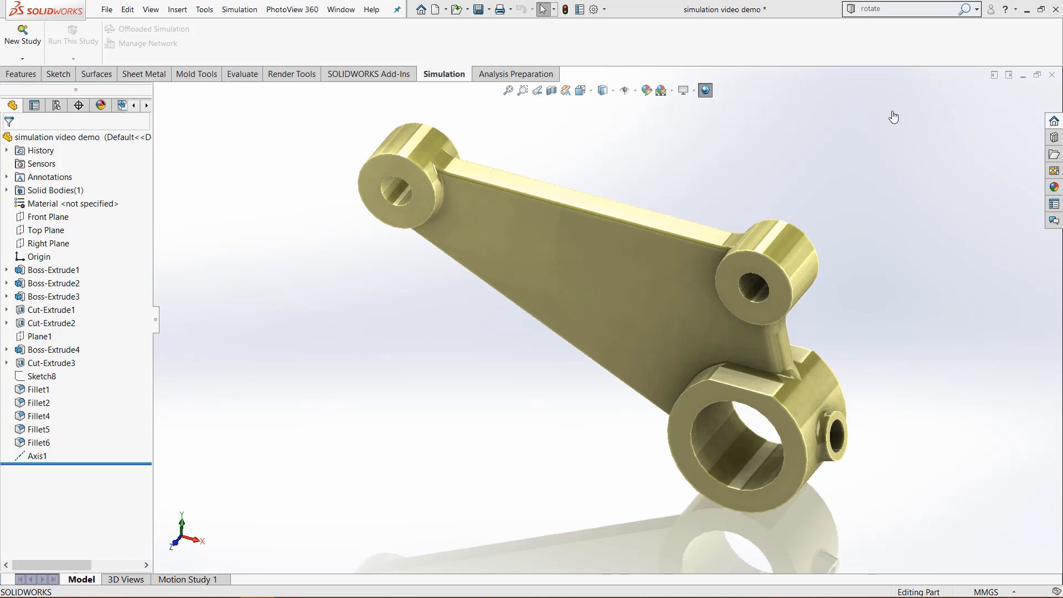
pyautogui.moveTo(883, 117)
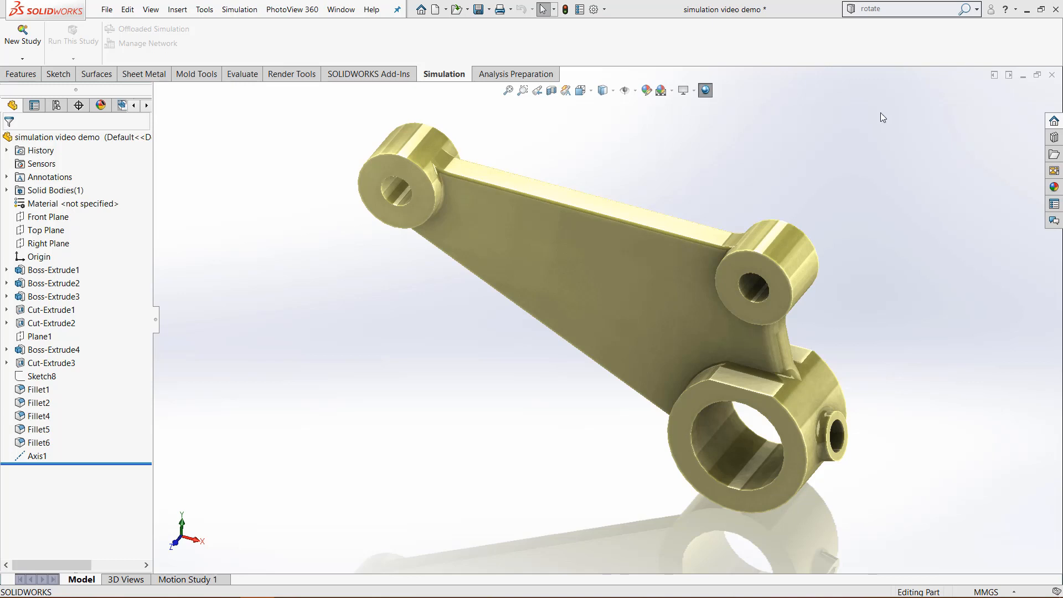
pyautogui.moveTo(361, 87)
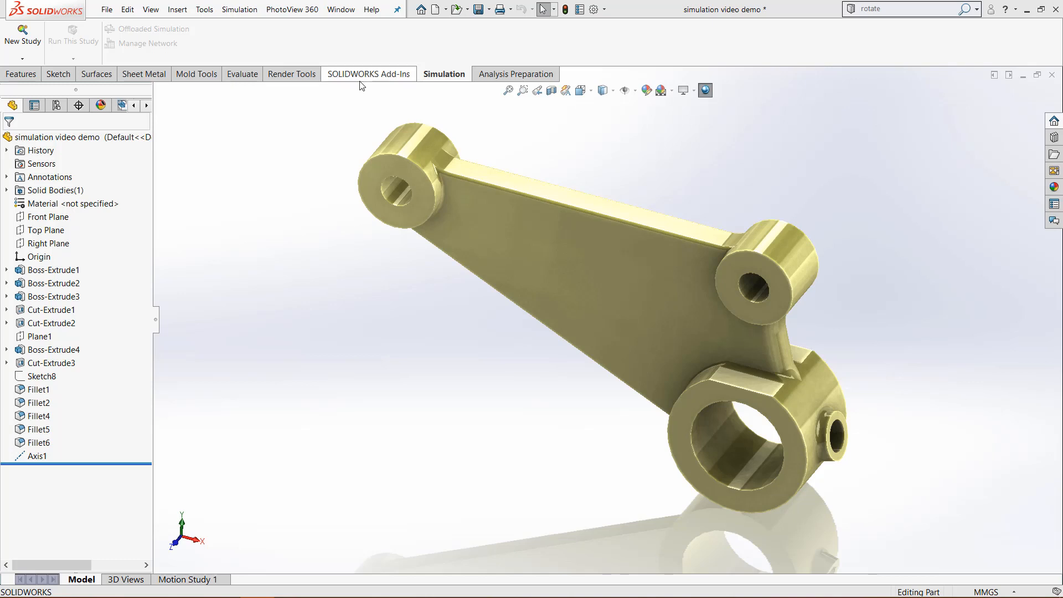
pyautogui.moveTo(384, 76)
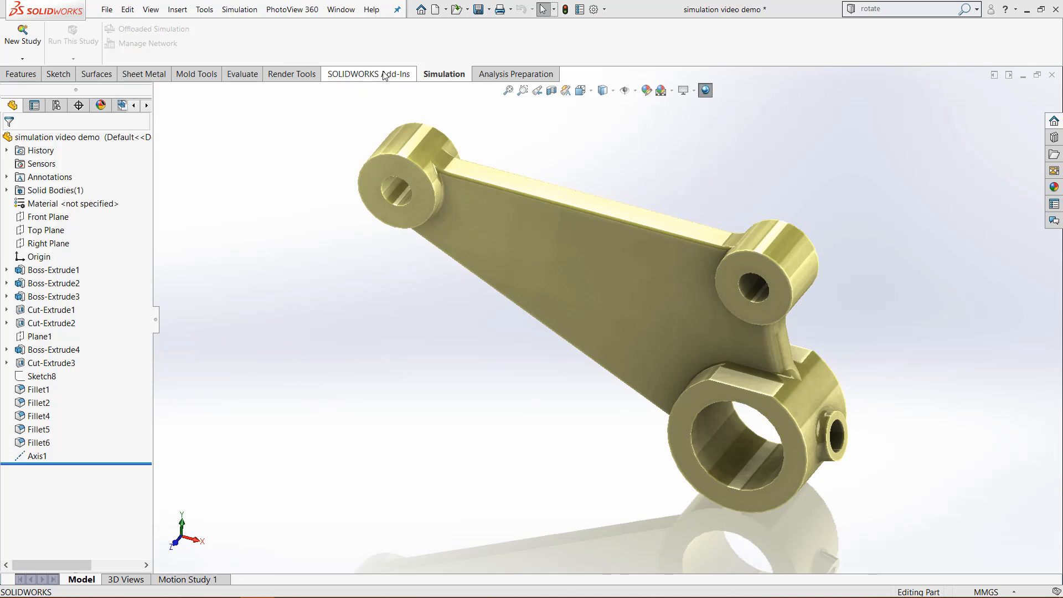
# - Confirm SOLIDWORKS Simulation is ticked in the Add-Ins manager and close it with Cancel
pyautogui.click(369, 73)
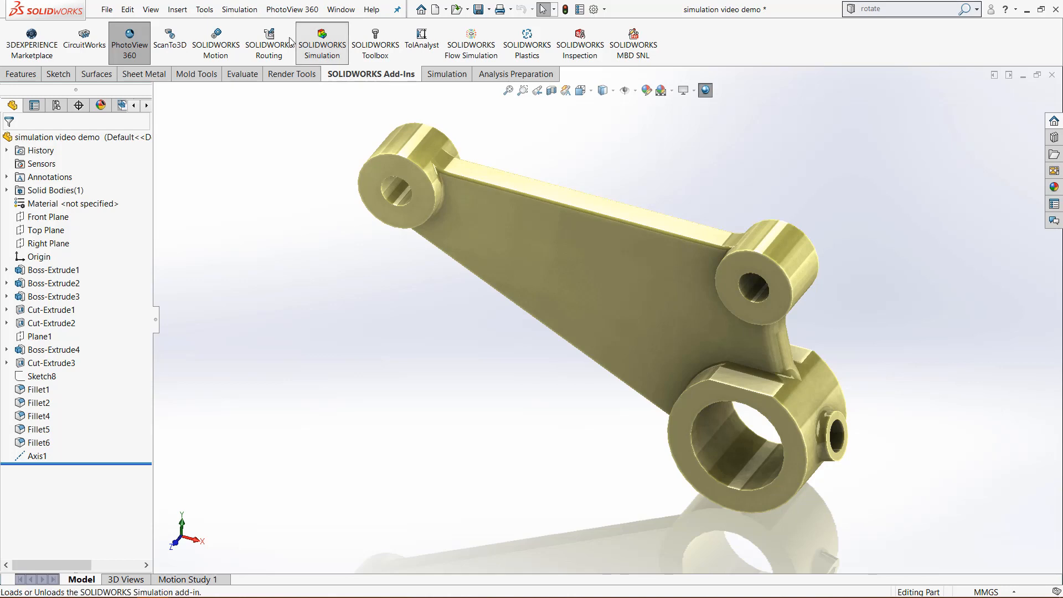
pyautogui.click(204, 9)
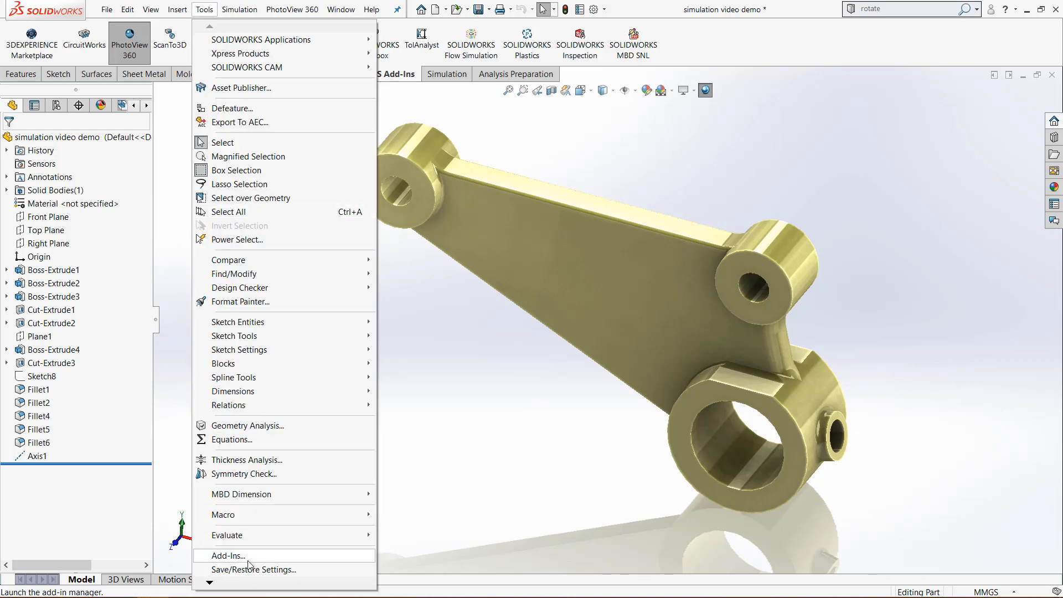
pyautogui.click(225, 555)
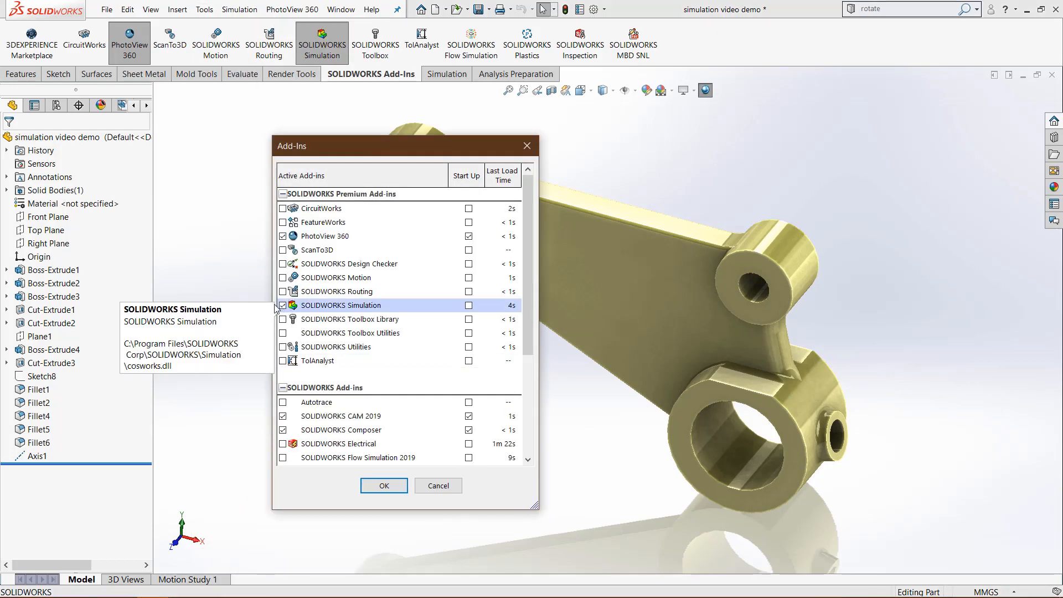
pyautogui.click(282, 305)
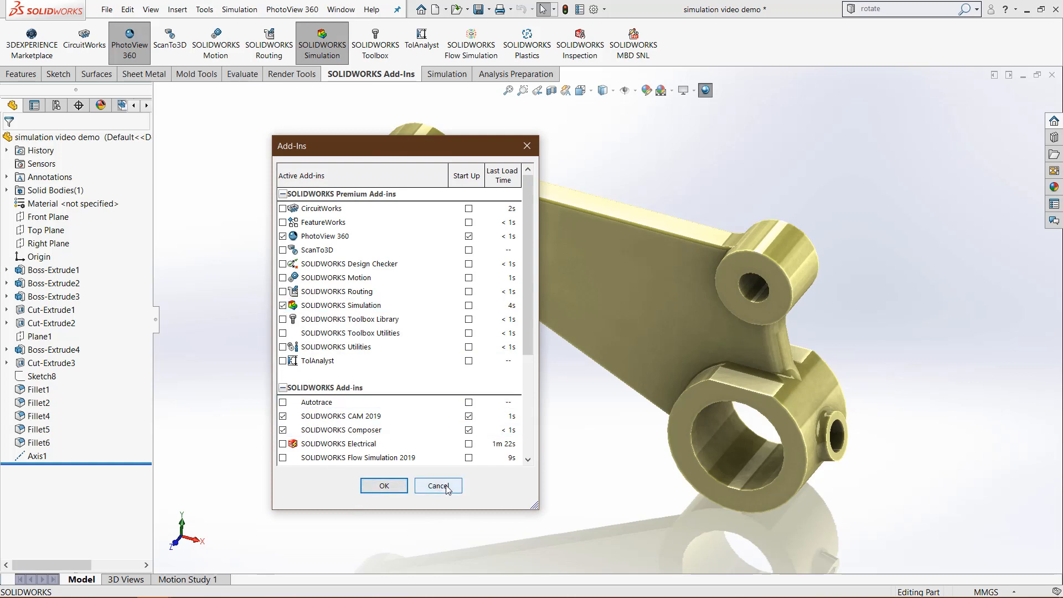
pyautogui.click(439, 486)
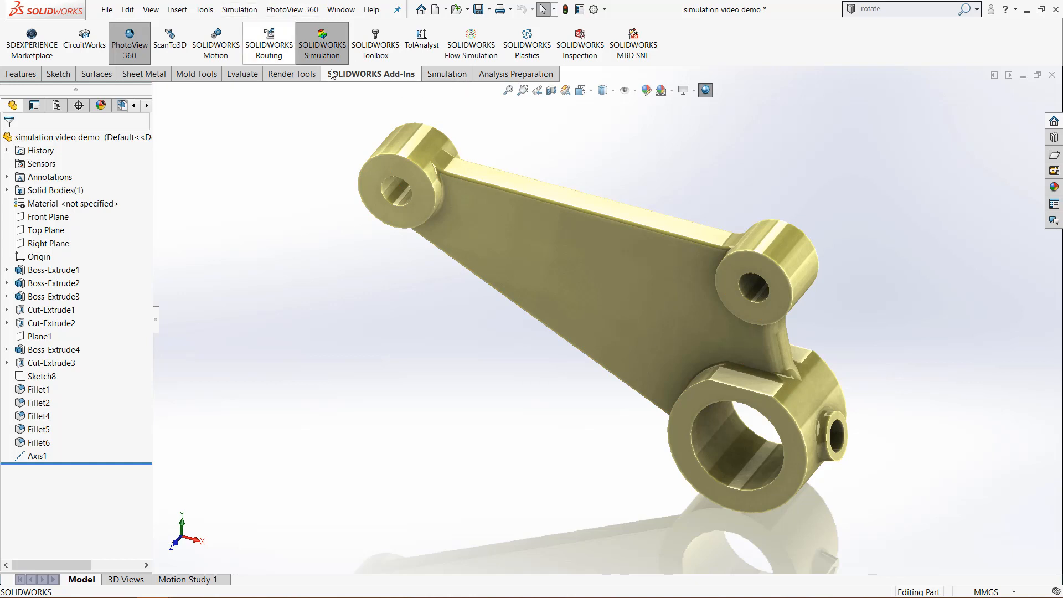
# - Create a new Static study, Static 1, from the Simulation commands
pyautogui.click(444, 73)
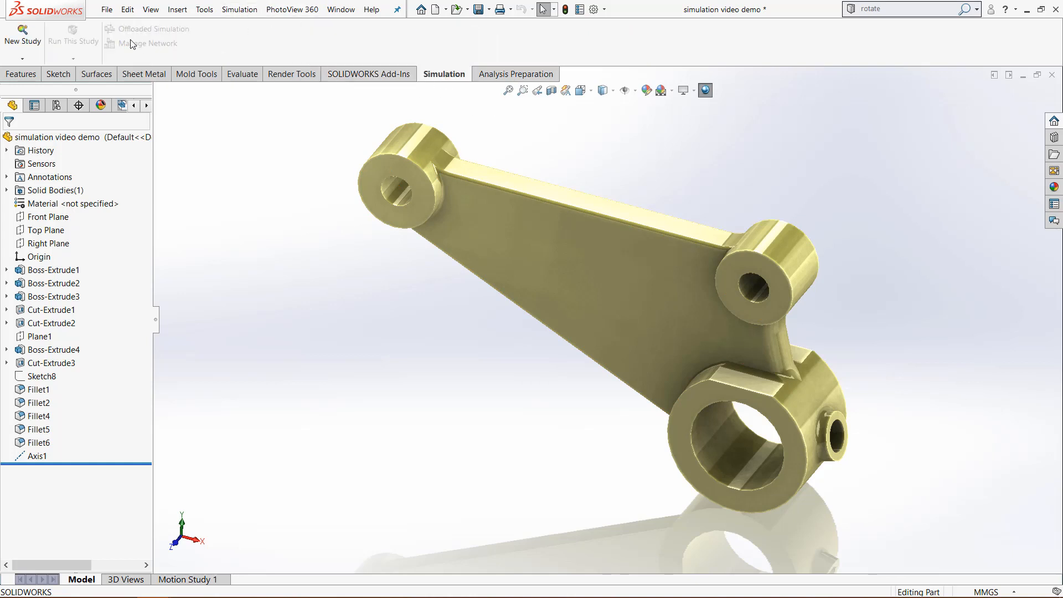
pyautogui.click(18, 34)
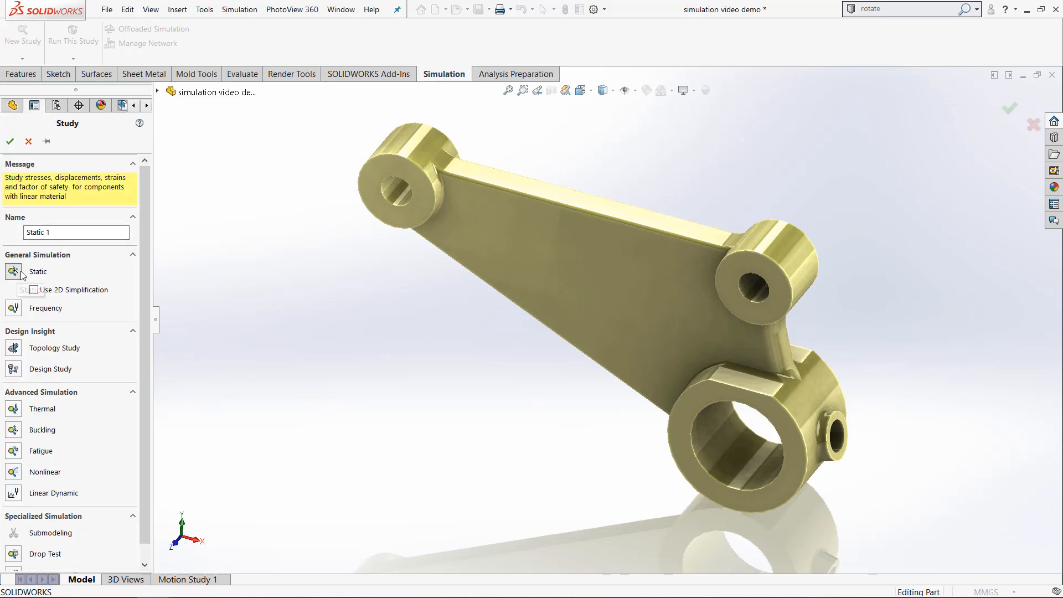
pyautogui.click(11, 137)
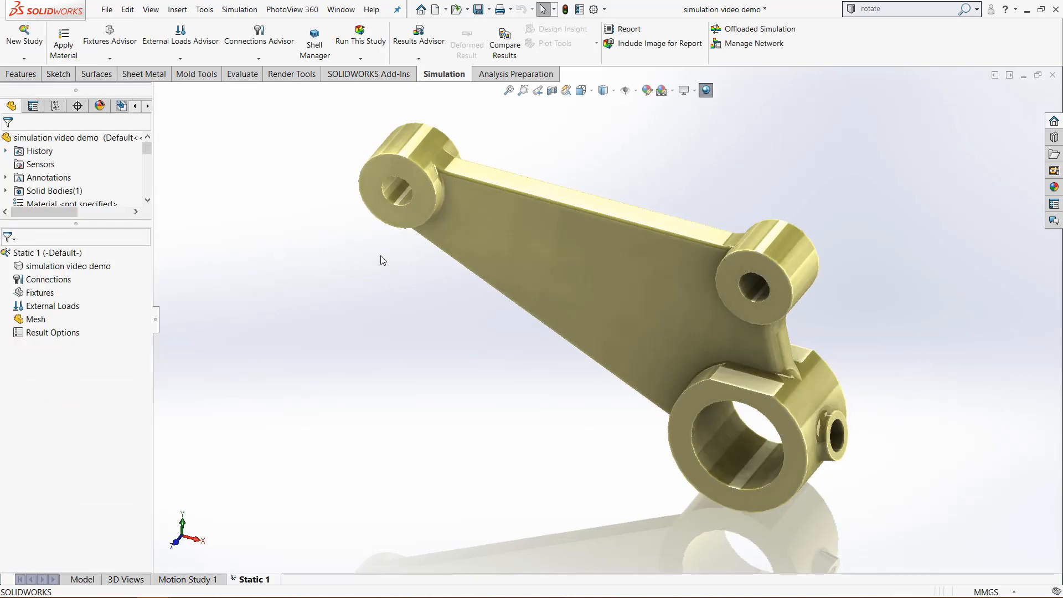
pyautogui.click(62, 265)
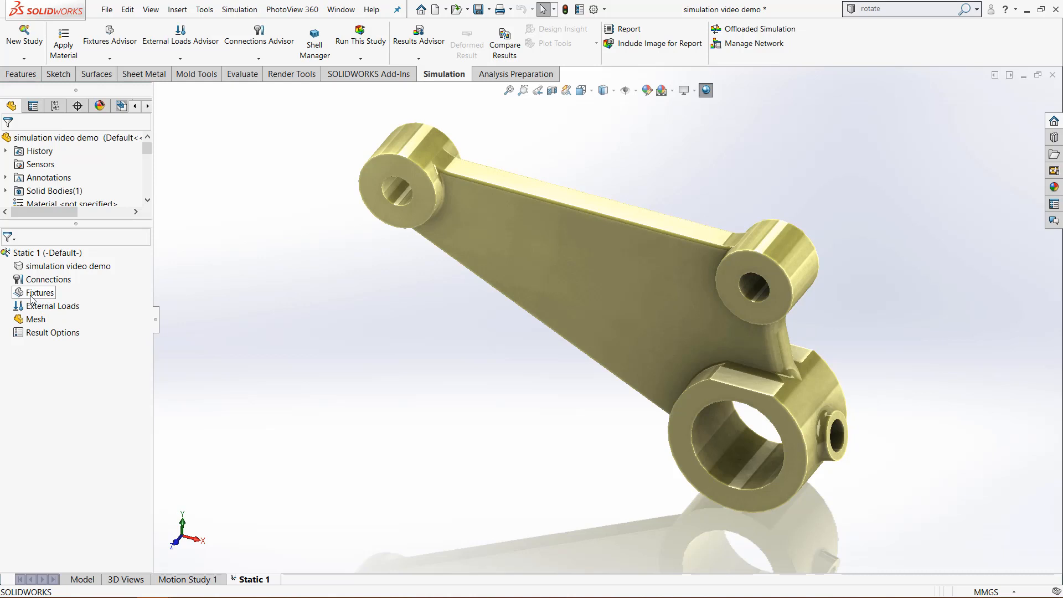
# - Add a Fixed Geometry fixture from the Fixtures node and clear its face selections
pyautogui.rightClick(39, 292)
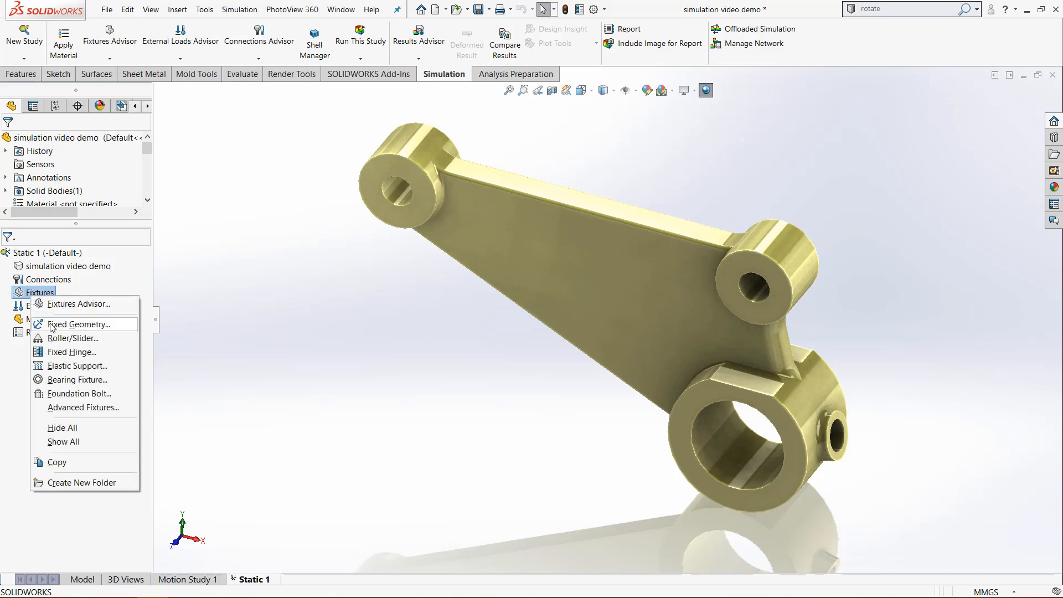
pyautogui.click(78, 323)
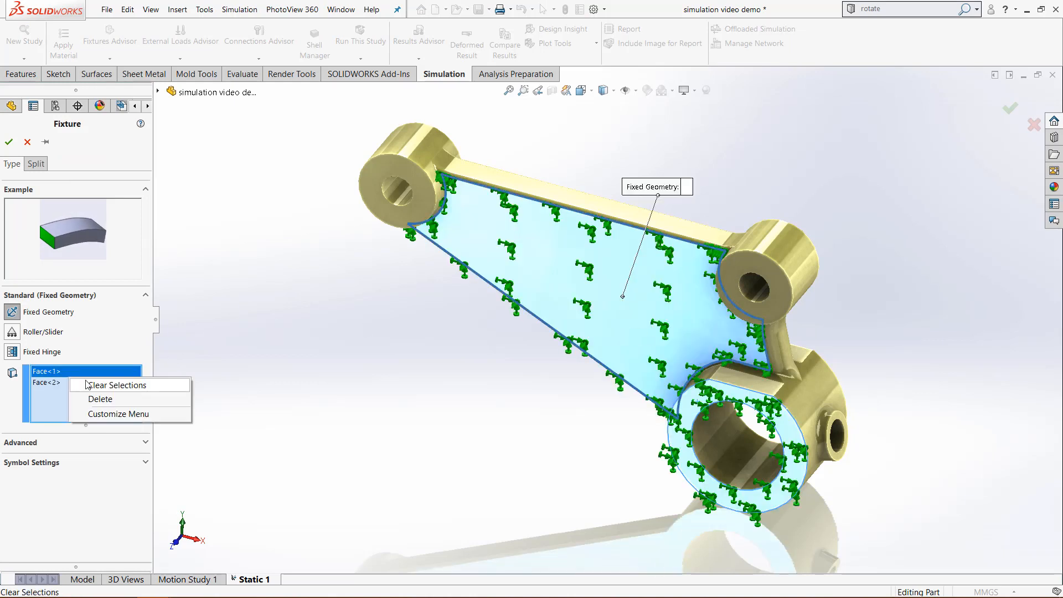
pyautogui.click(119, 385)
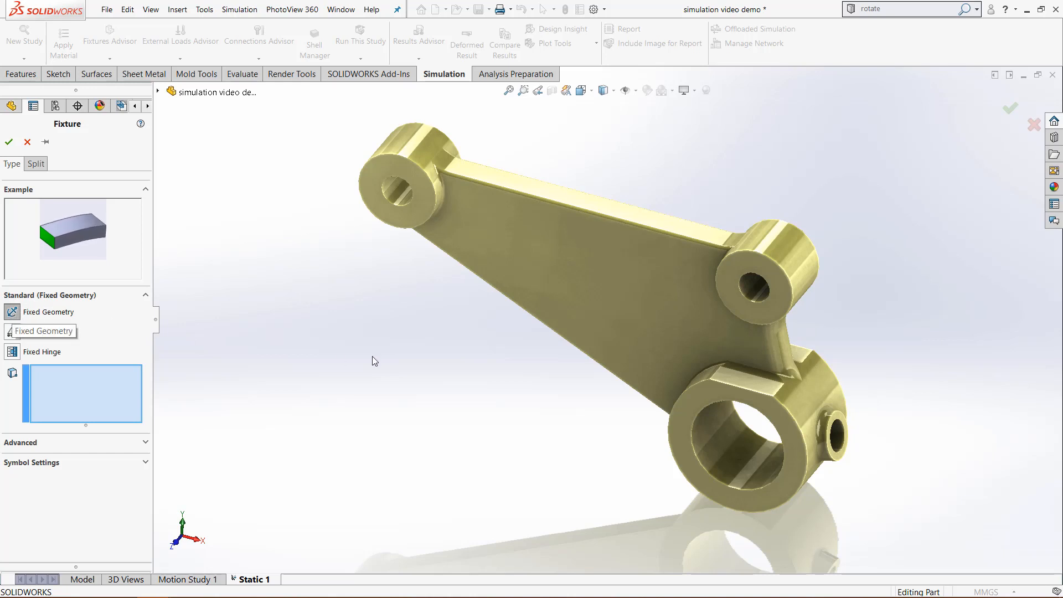
# - Select the front annular face of the large ring as Fixed Geometry
pyautogui.click(727, 445)
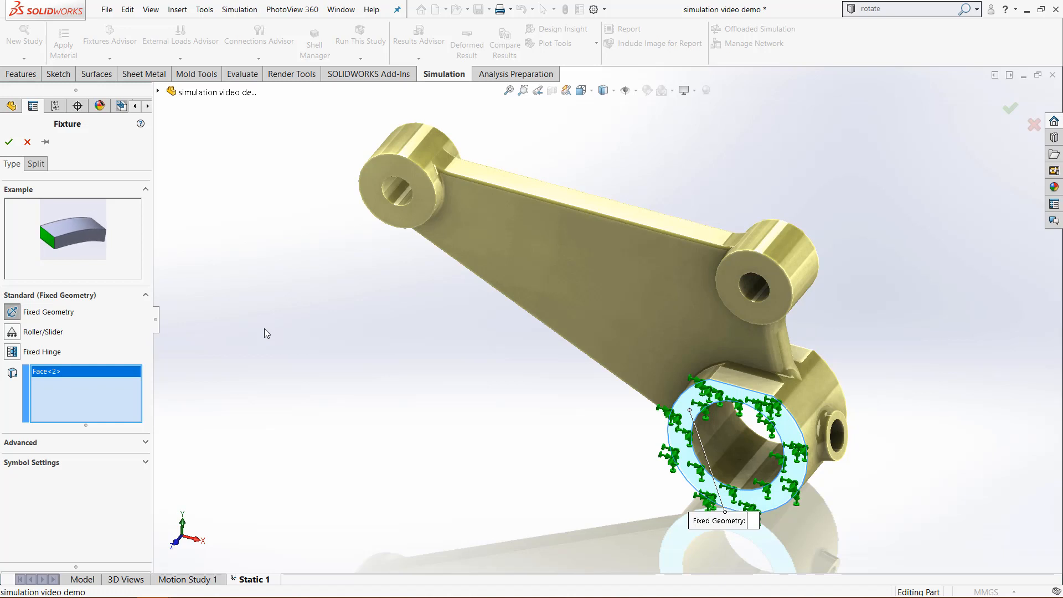
pyautogui.click(42, 332)
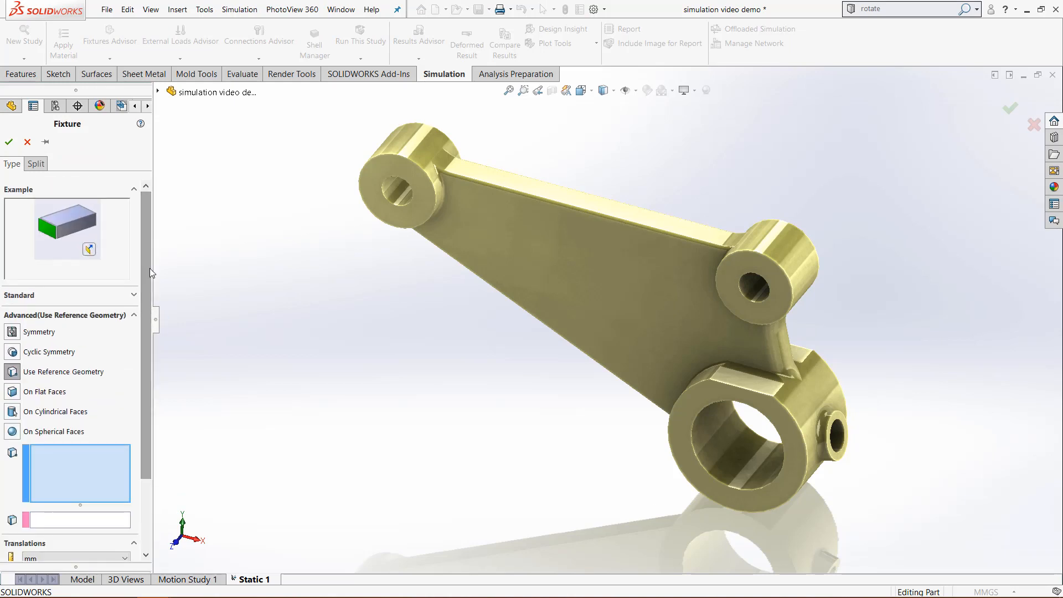
pyautogui.moveTo(149, 275)
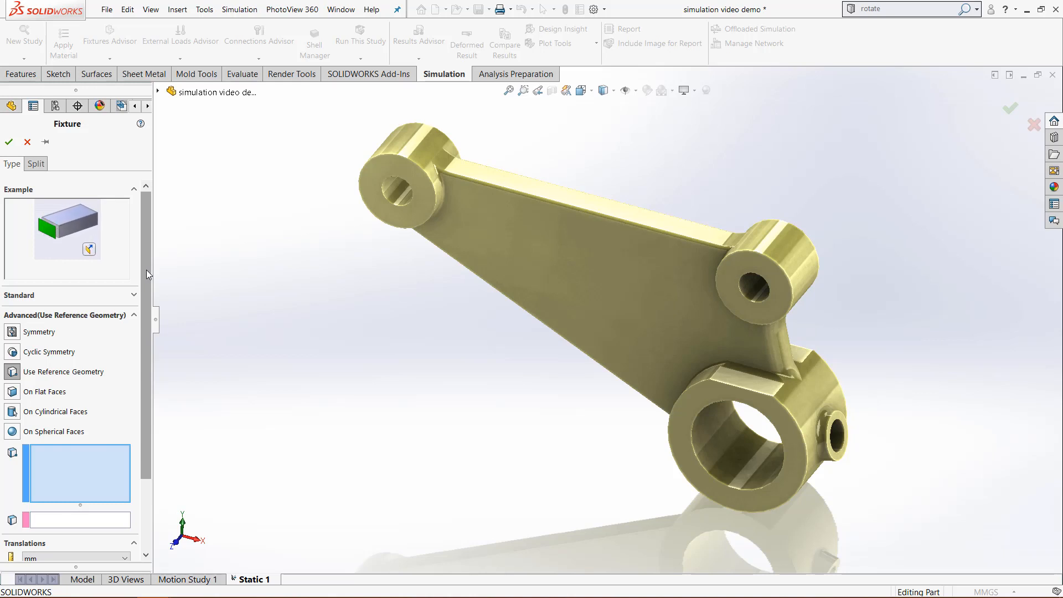
pyautogui.moveTo(142, 265)
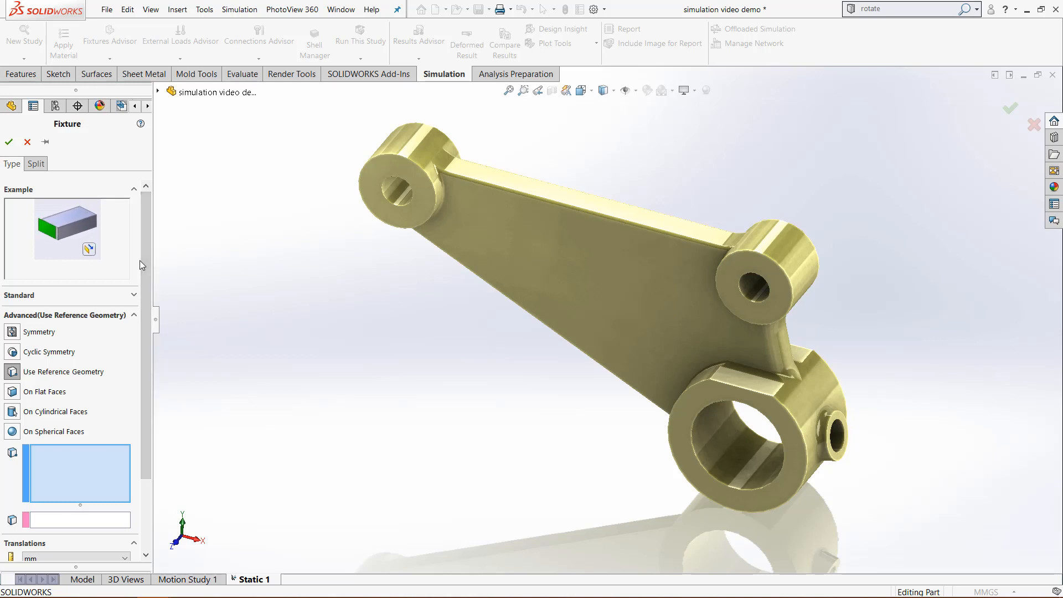
pyautogui.moveTo(26, 142)
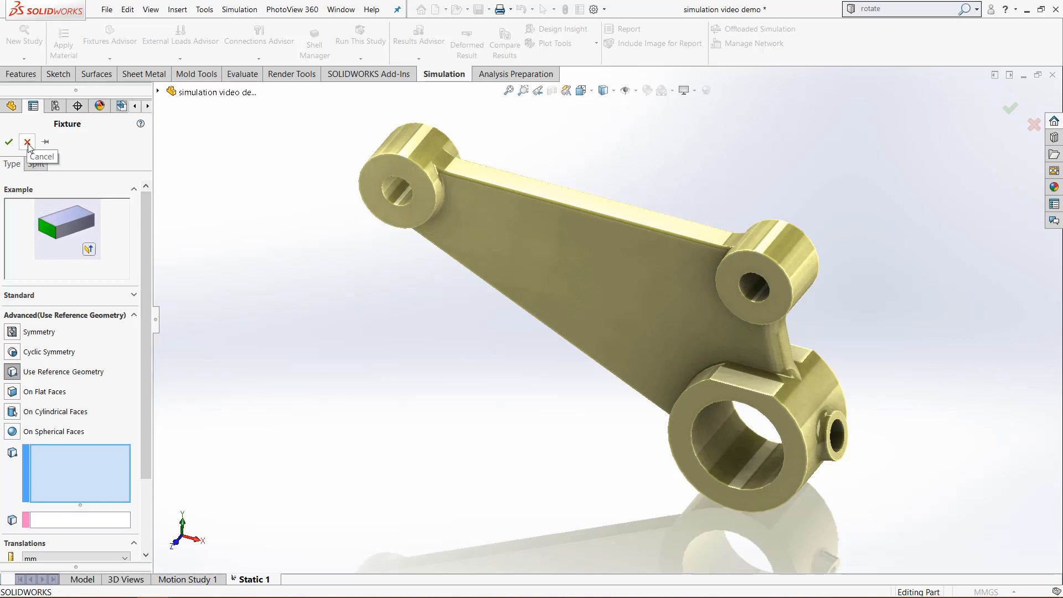
# - Cancel the unfinished fixture after reviewing the reference-geometry types
pyautogui.click(26, 142)
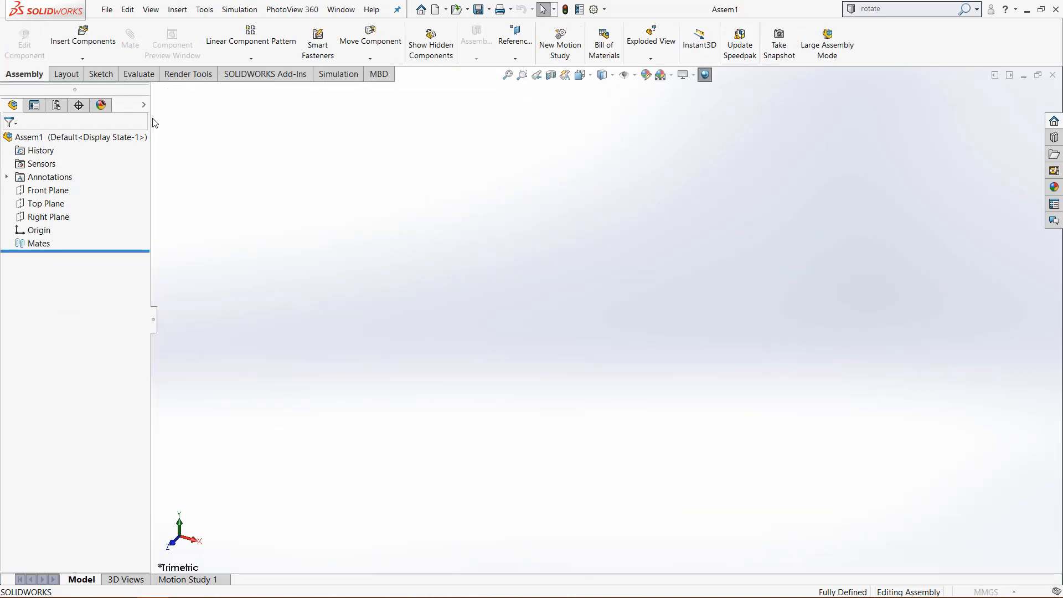
# - Insert the part 'simulation video demo' at the origin of Assem1 and bring up its component options
pyautogui.click(83, 35)
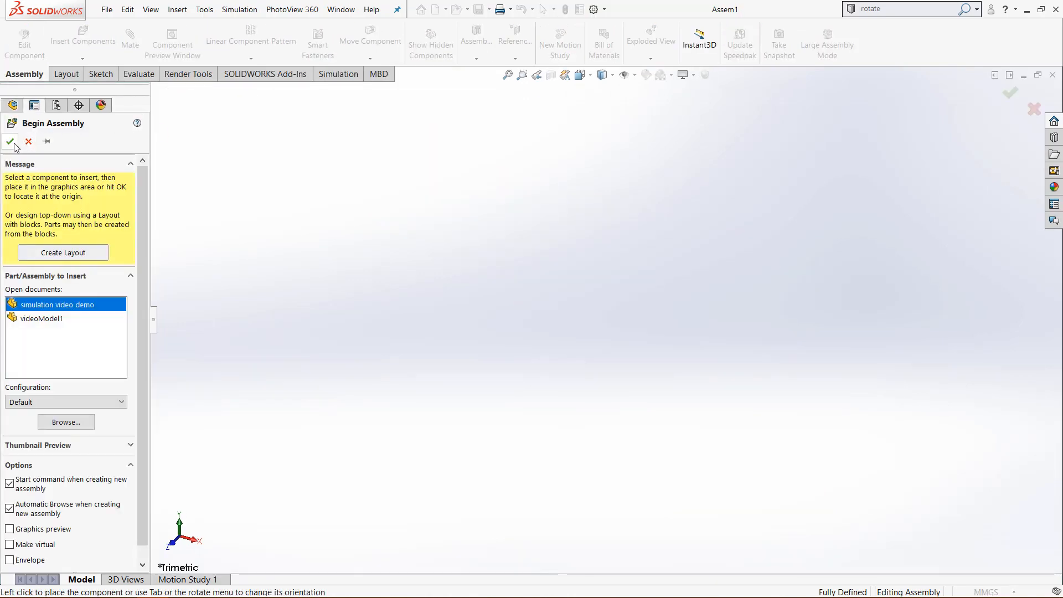
pyautogui.click(11, 142)
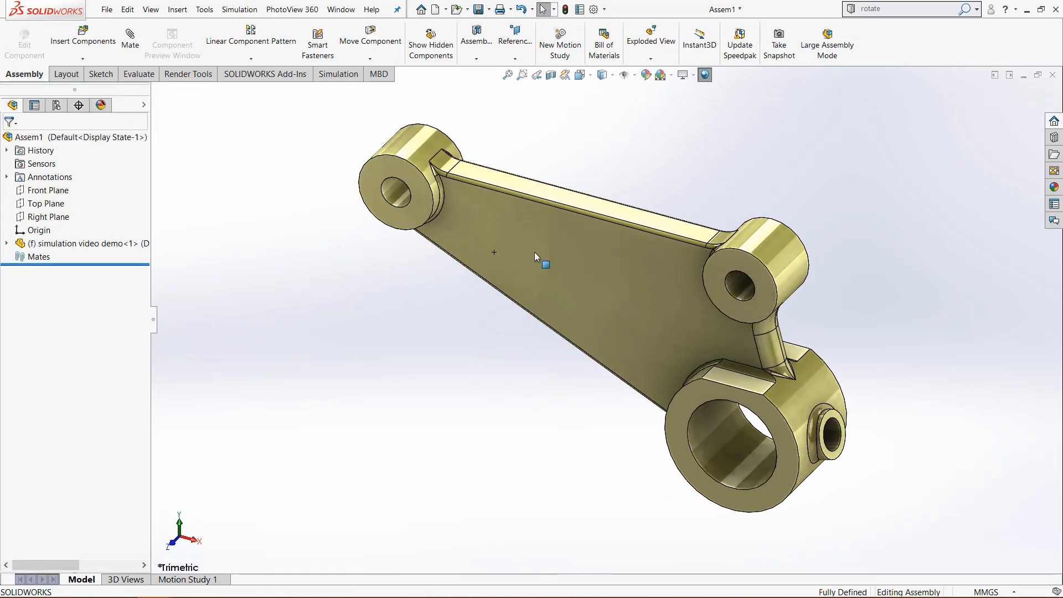
pyautogui.rightClick(537, 257)
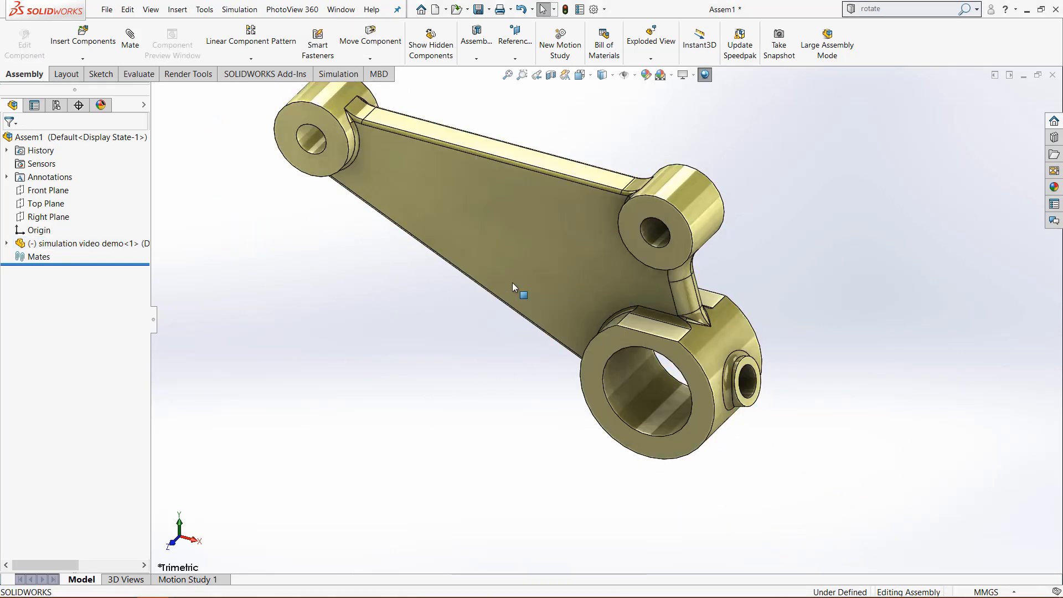
# - Move the floating bracket with the triad, dragging a ring to rotate it to a new orientation
pyautogui.rightClick(512, 292)
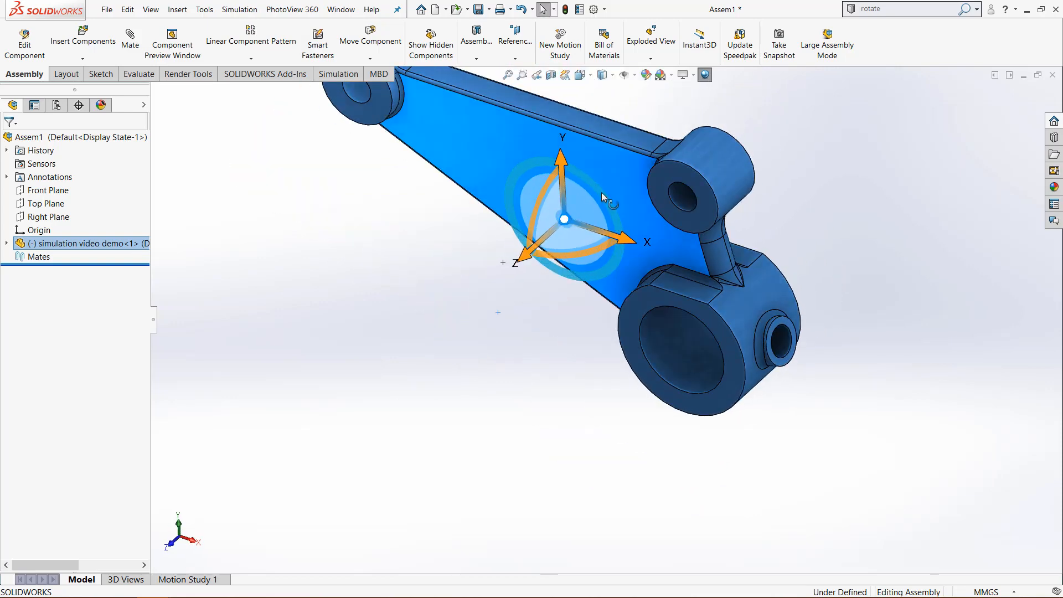
pyautogui.moveTo(600, 197); pyautogui.dragTo(576, 254)
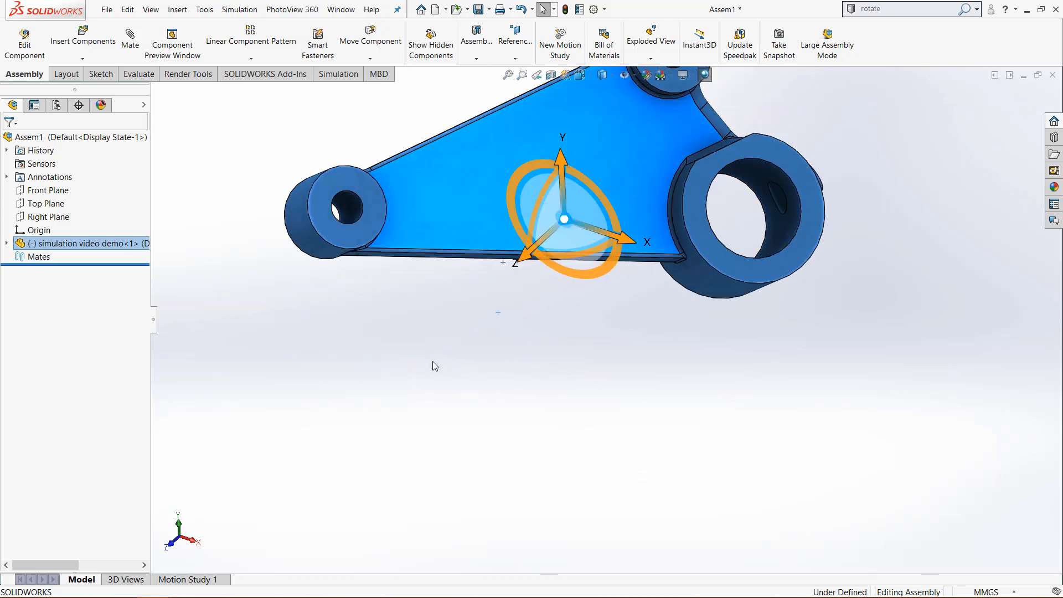
pyautogui.moveTo(453, 363)
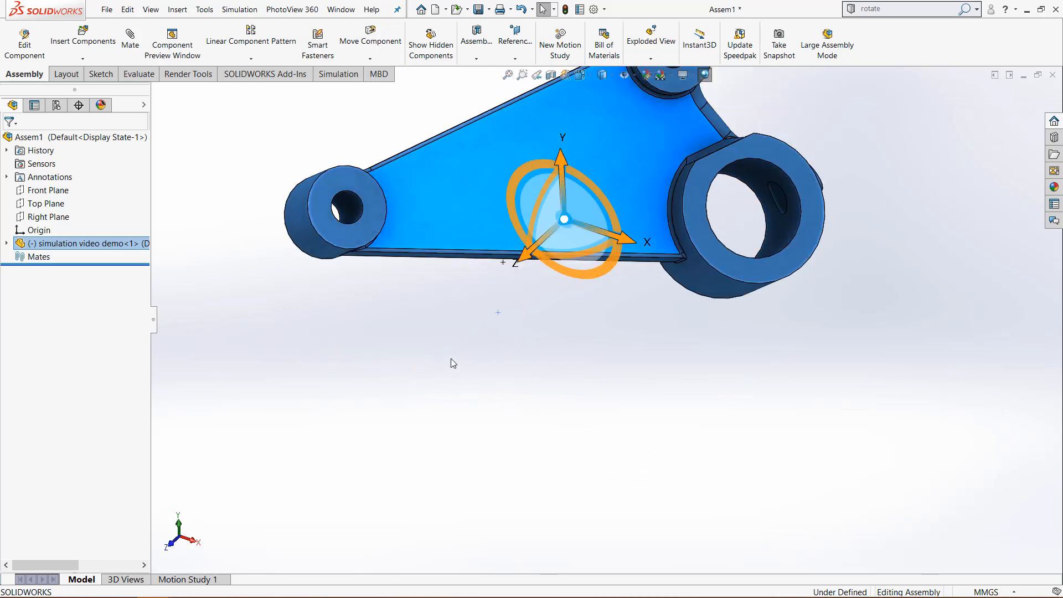